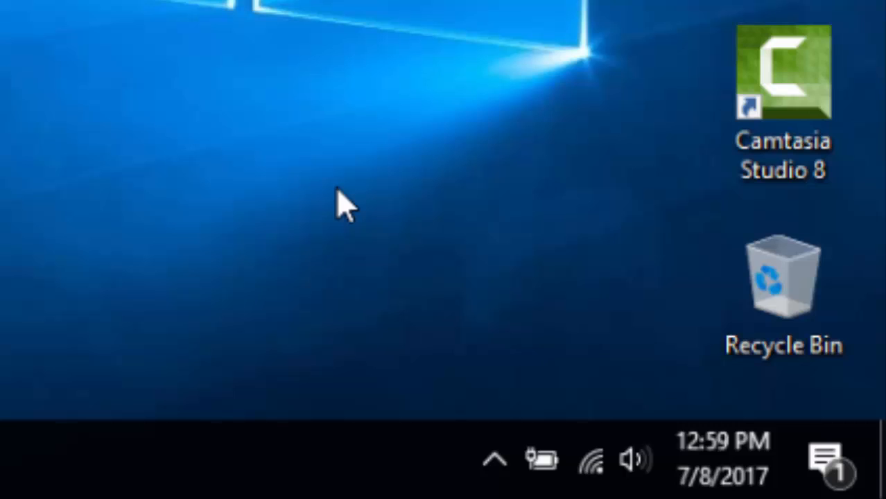
mouse_move(825, 460)
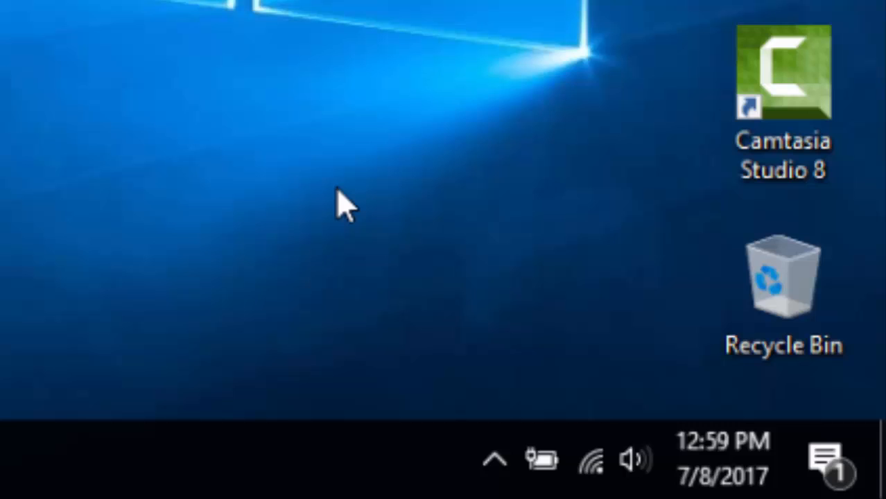
mouse_move(471, 443)
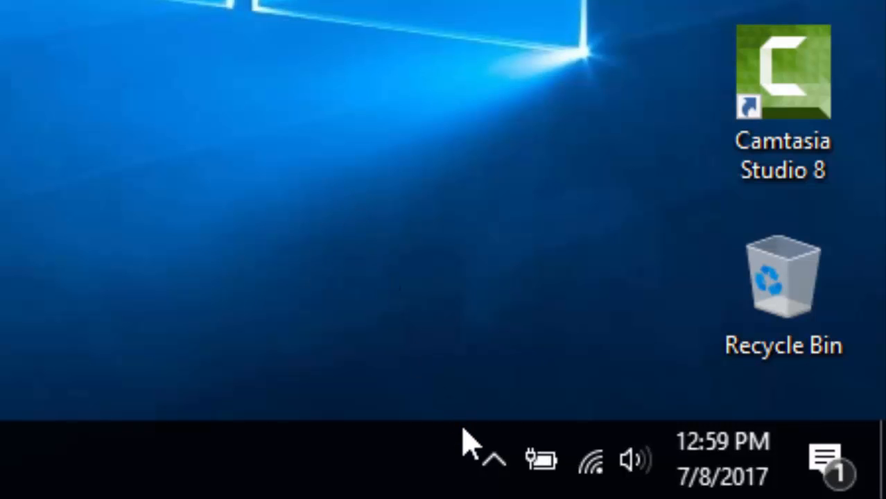
- Check the USB drive's eject options, browse calendar days 11 and July 8, hide the agenda, and close
left_click(493, 461)
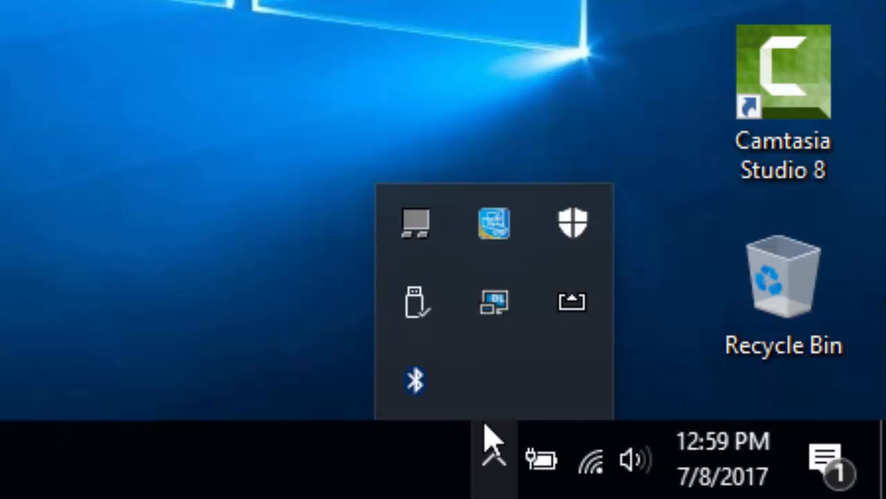
mouse_move(415, 305)
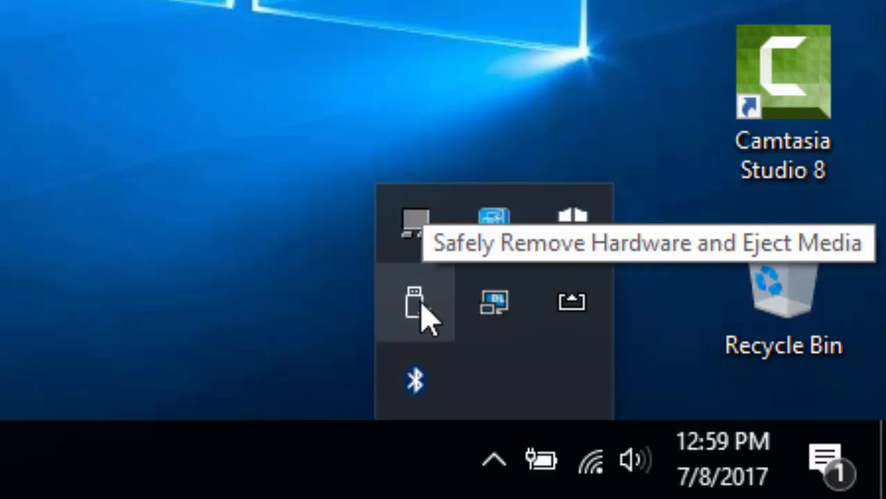
left_click(416, 304)
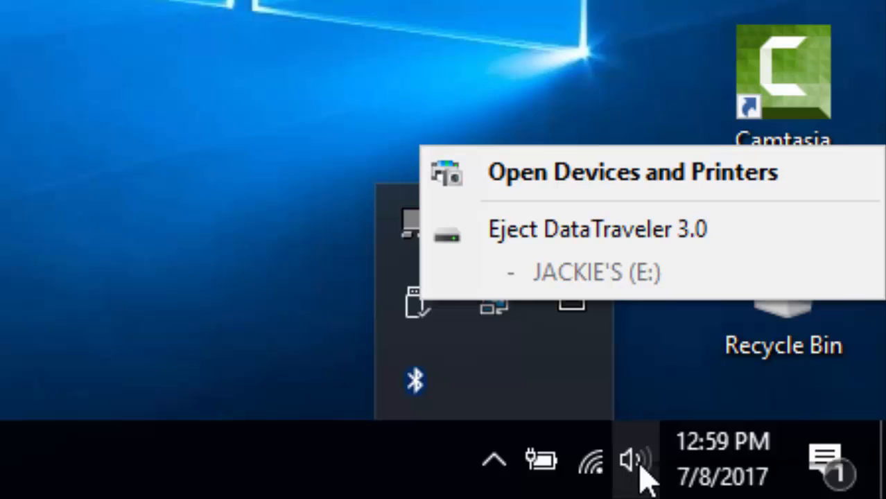
mouse_move(721, 476)
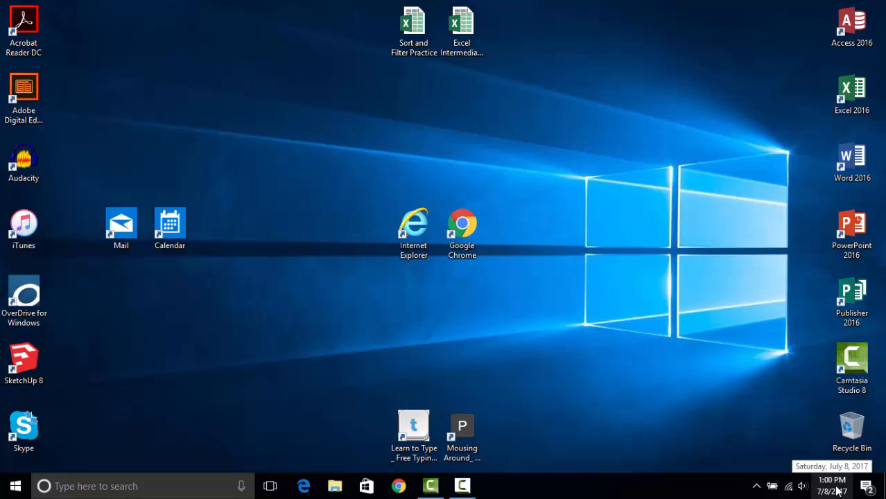
left_click(832, 479)
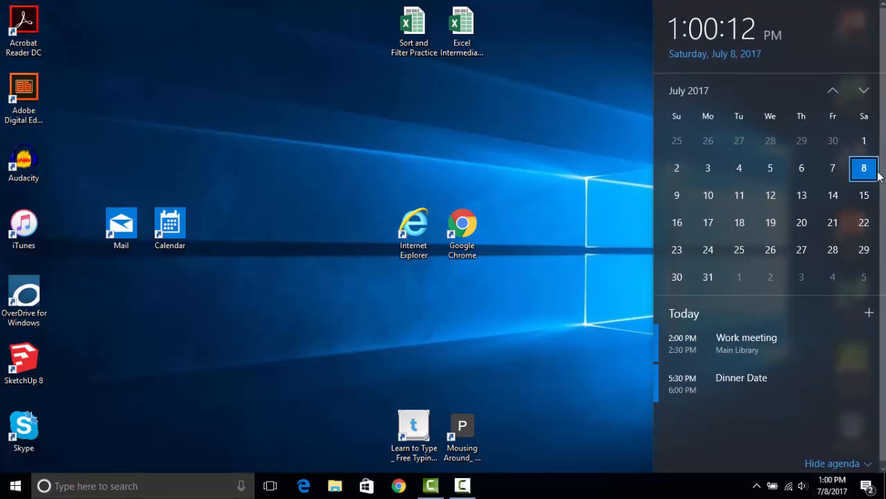
mouse_move(700, 350)
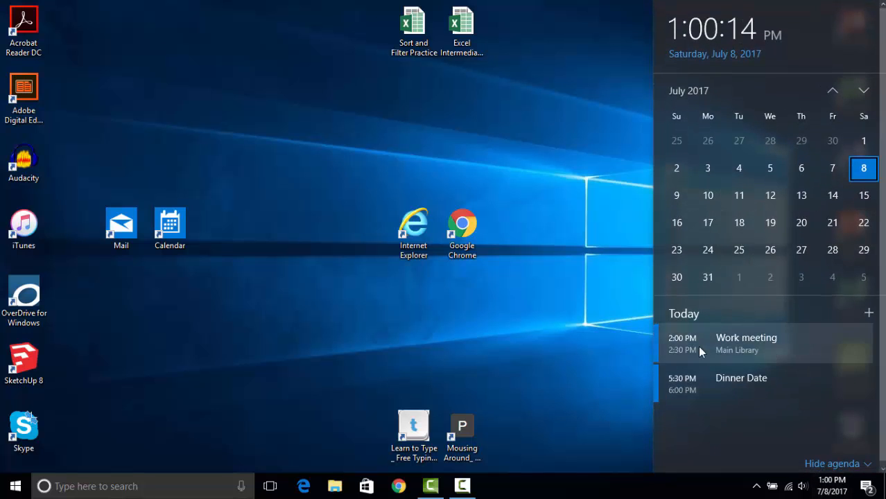
left_click(738, 195)
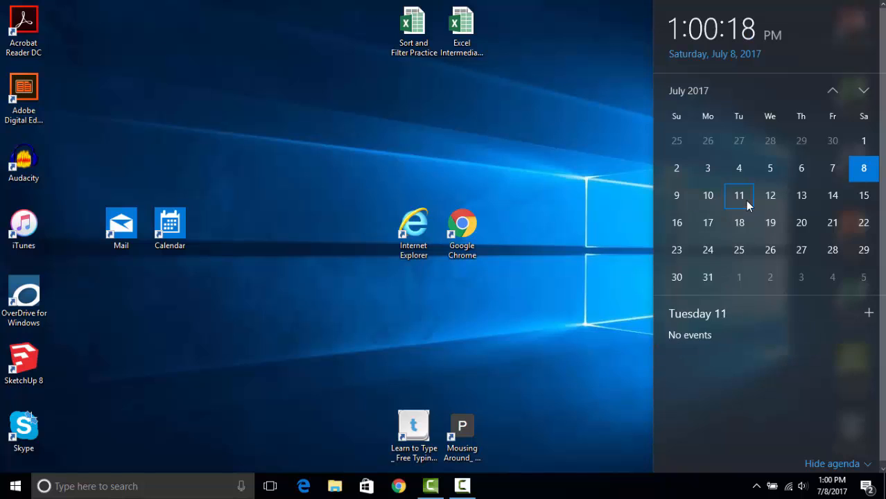
left_click(863, 168)
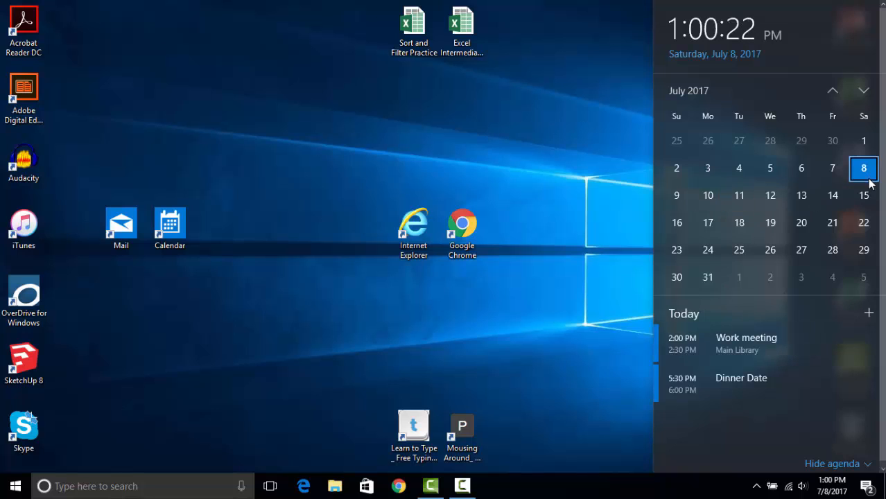
left_click(832, 463)
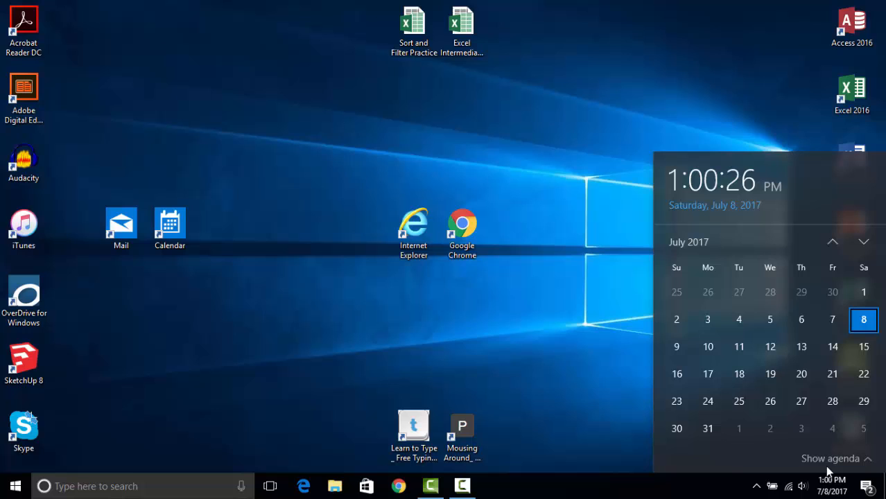
left_click(830, 458)
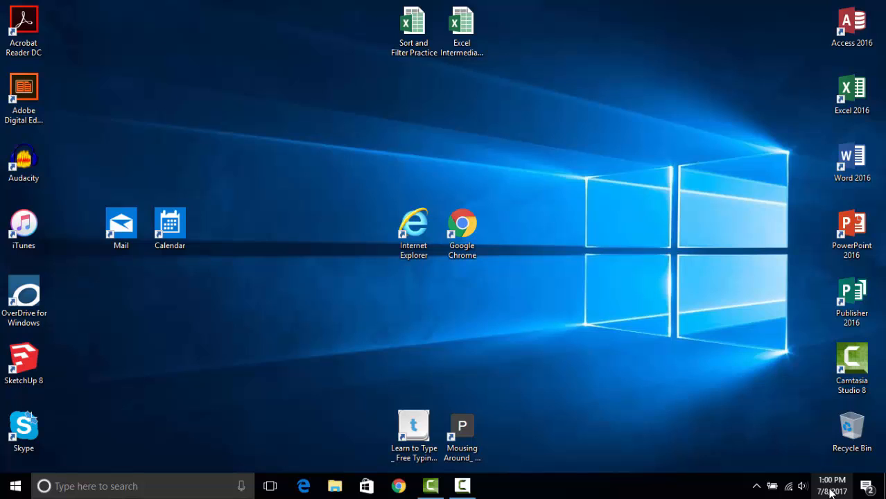
mouse_move(848, 475)
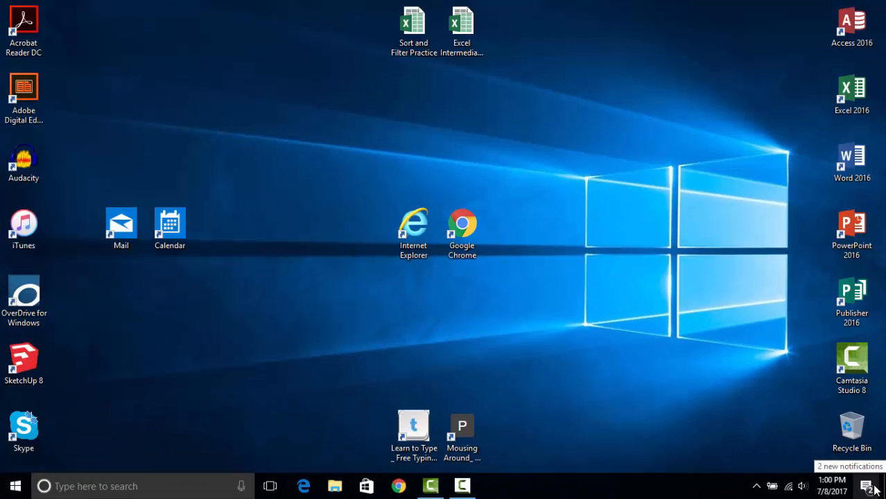
- Open the Action Center and expand the newest Mail notification to reveal its flag and delete actions
left_click(867, 485)
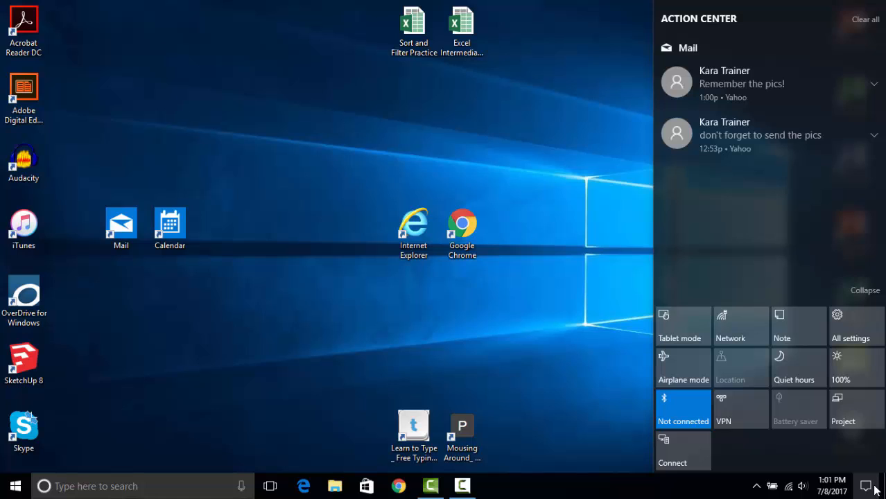
mouse_move(726, 253)
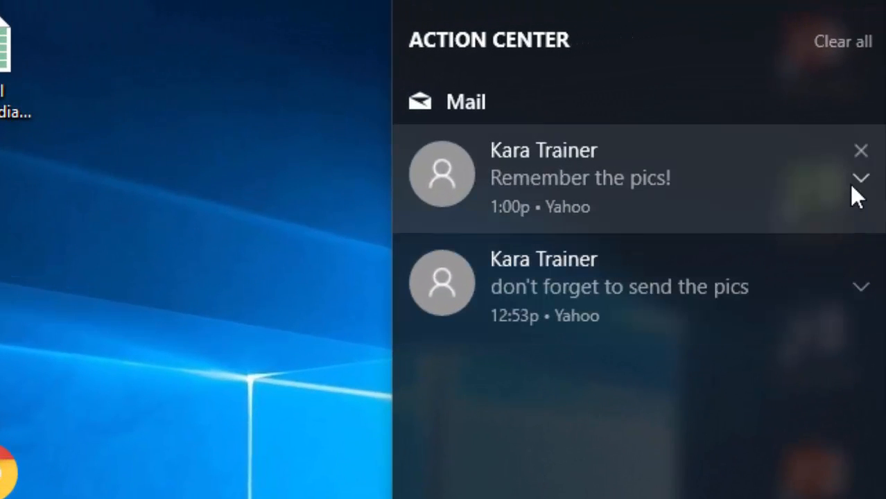
mouse_move(861, 151)
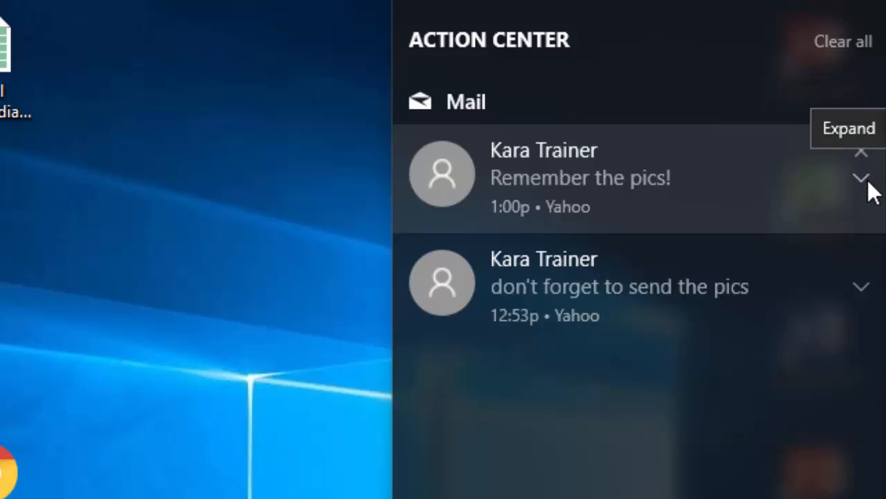
left_click(861, 178)
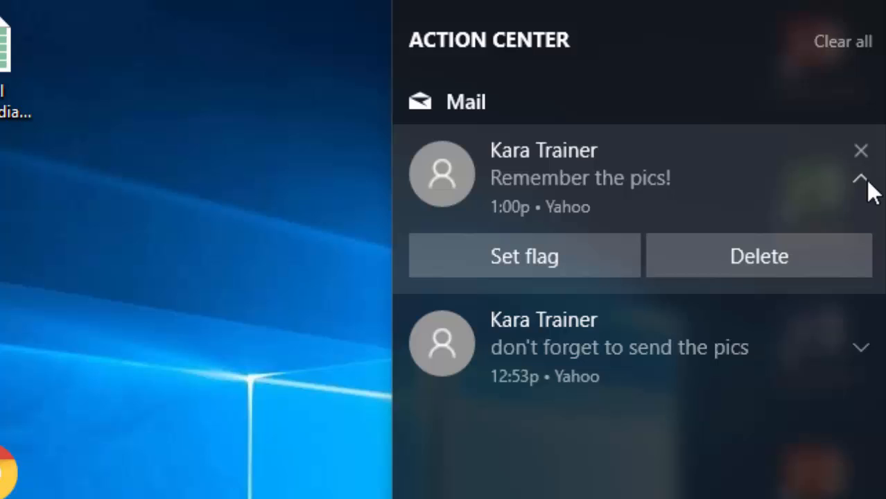
mouse_move(871, 207)
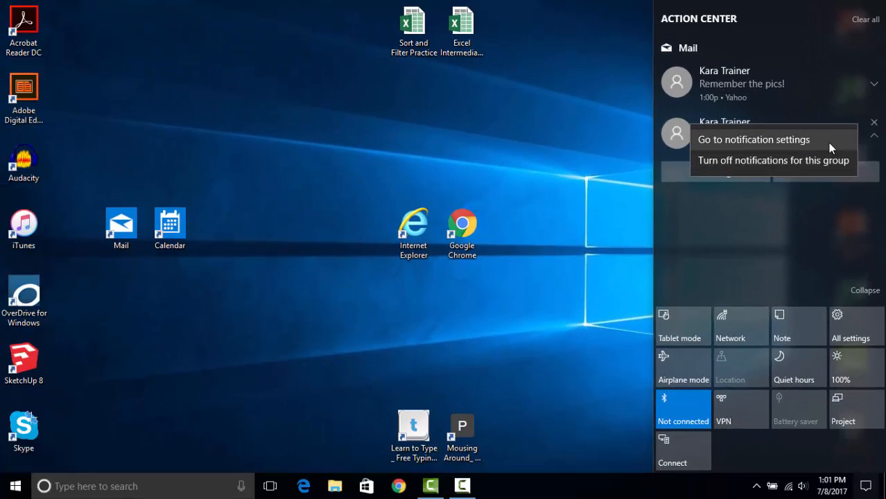
- Review Mail's notification settings, keeping the visible notification count at 3, then close Settings
left_click(752, 139)
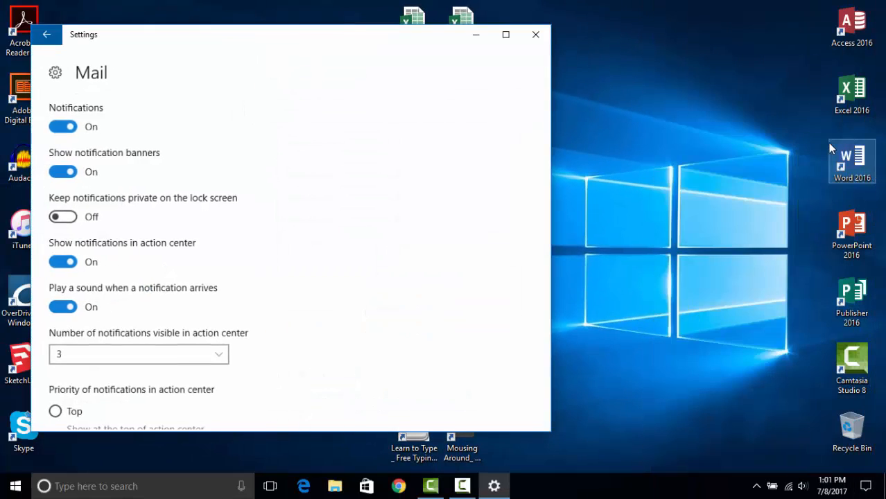
mouse_move(107, 148)
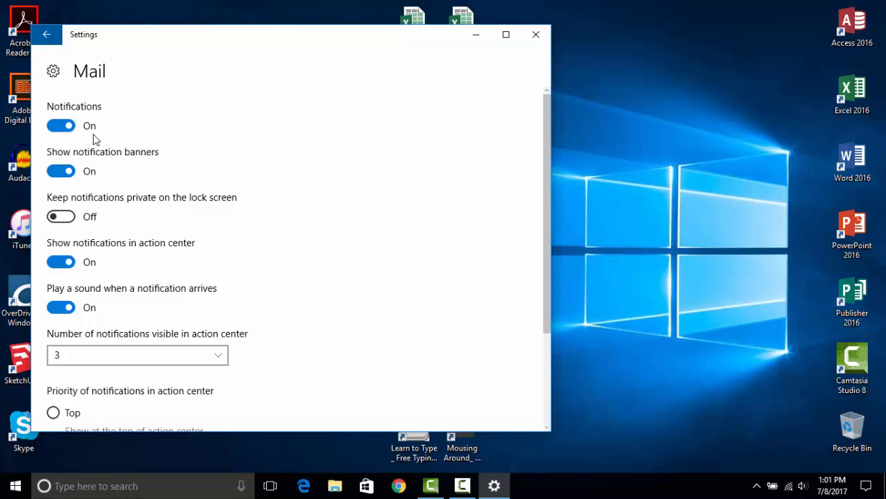
mouse_move(137, 224)
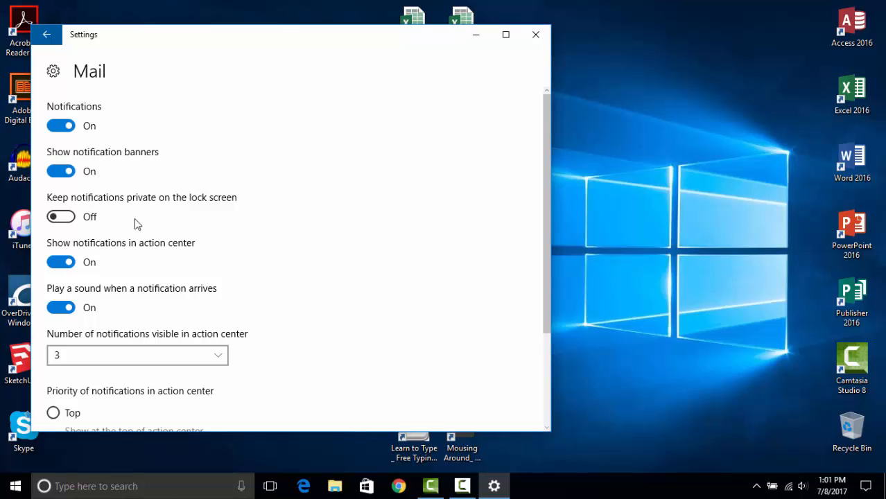
scroll("down", 3)
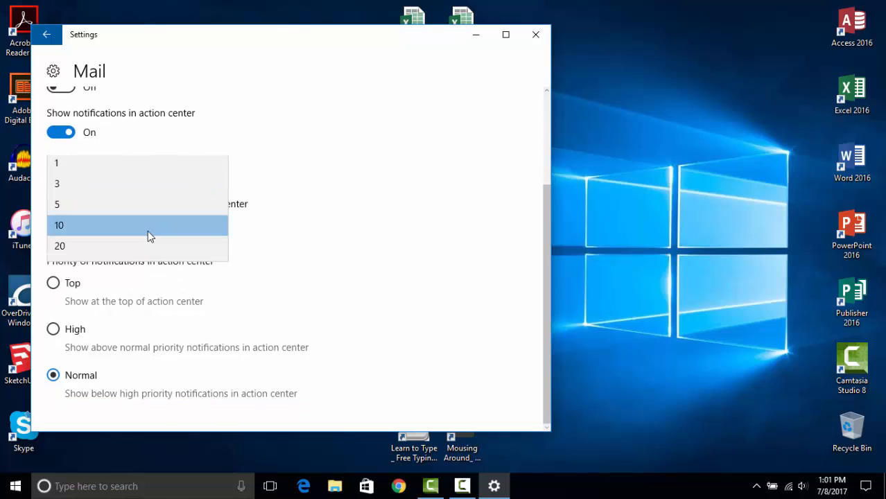
left_click(56, 183)
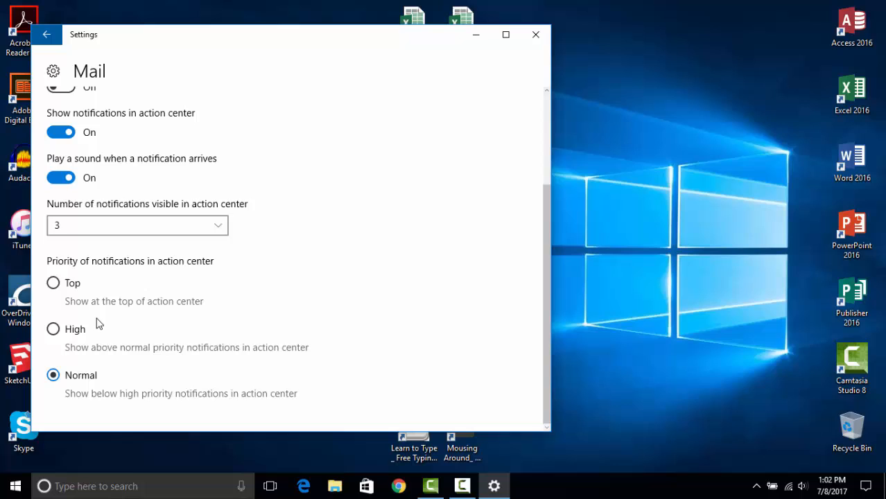
scroll("up", 3)
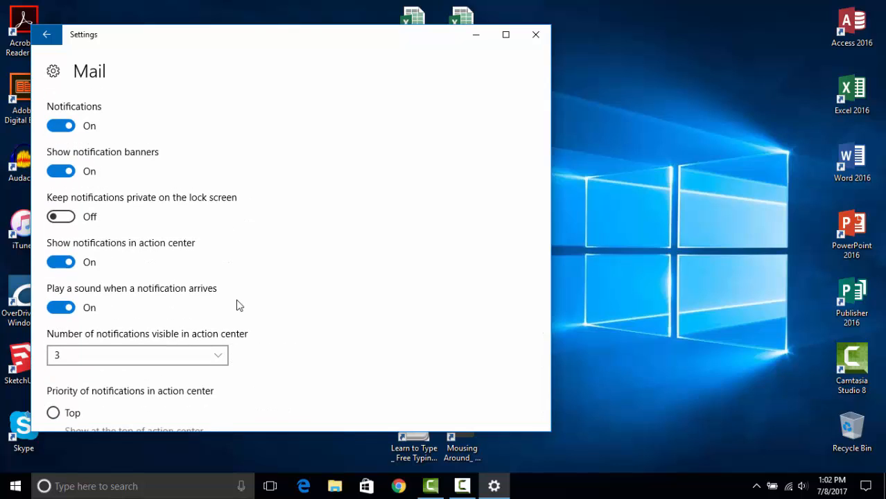
mouse_move(535, 34)
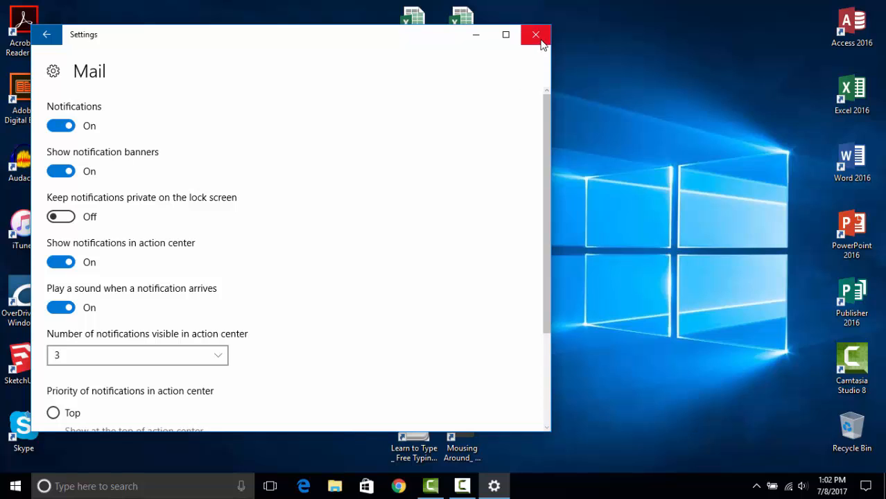
mouse_move(536, 35)
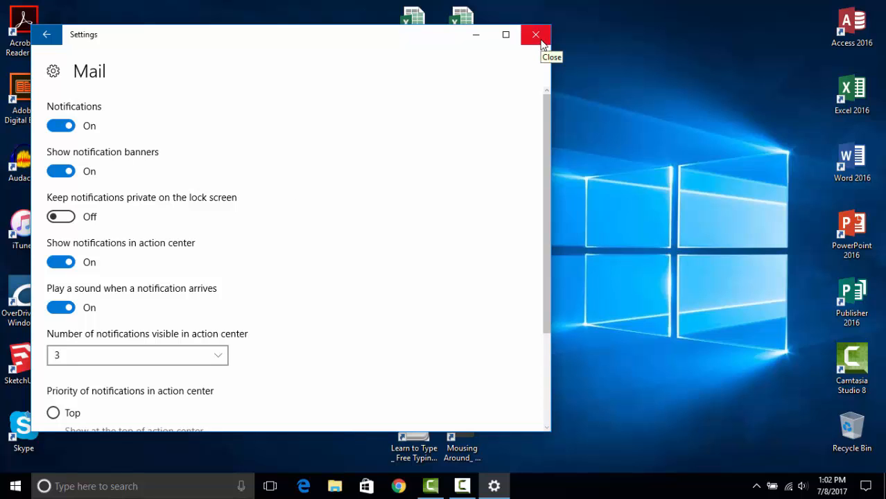
left_click(535, 35)
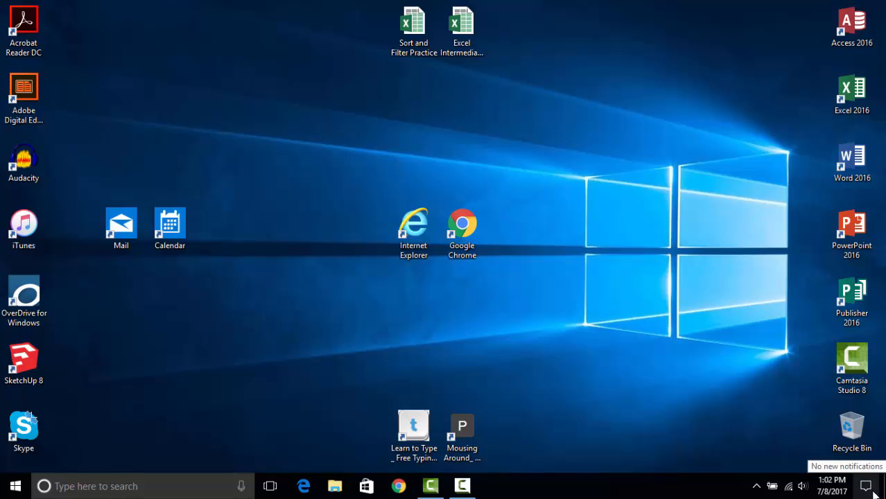
- Reopen the Action Center and expand it to show every quick action tile
left_click(865, 485)
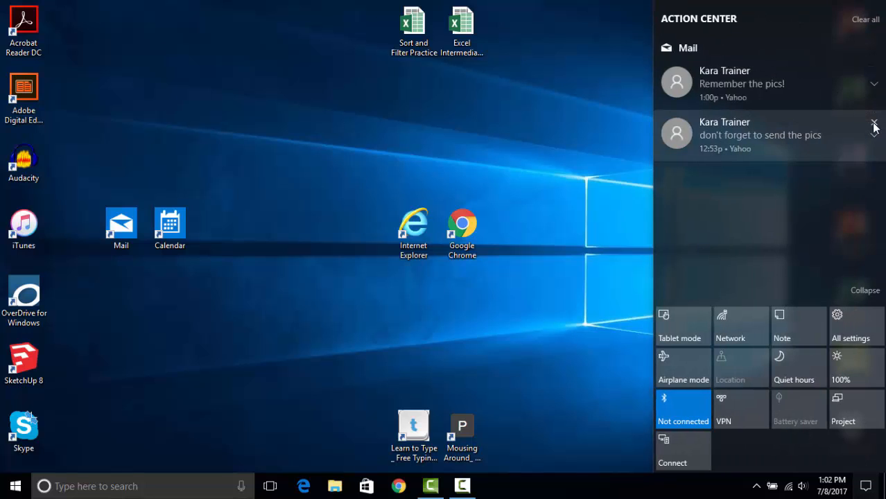
left_click(874, 125)
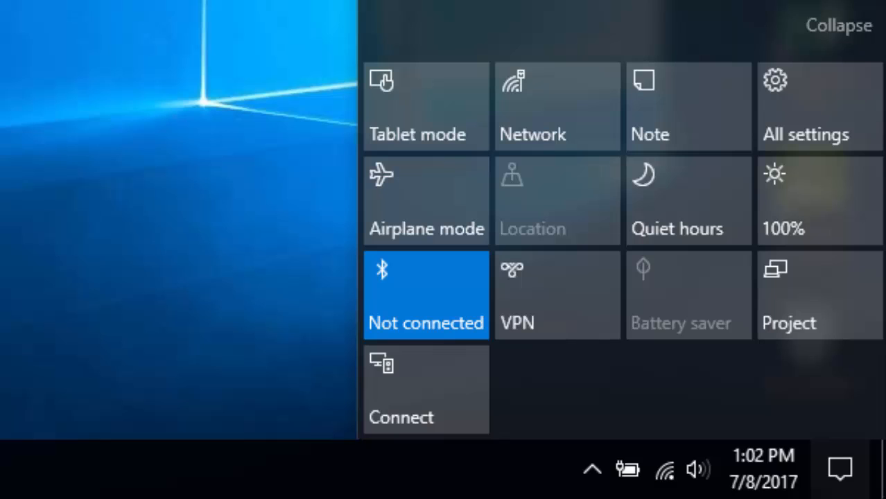
mouse_move(454, 108)
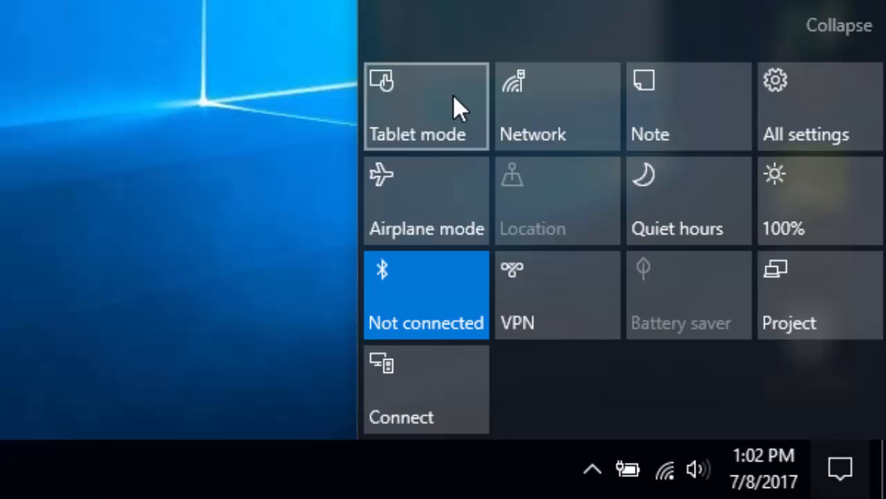
mouse_move(772, 135)
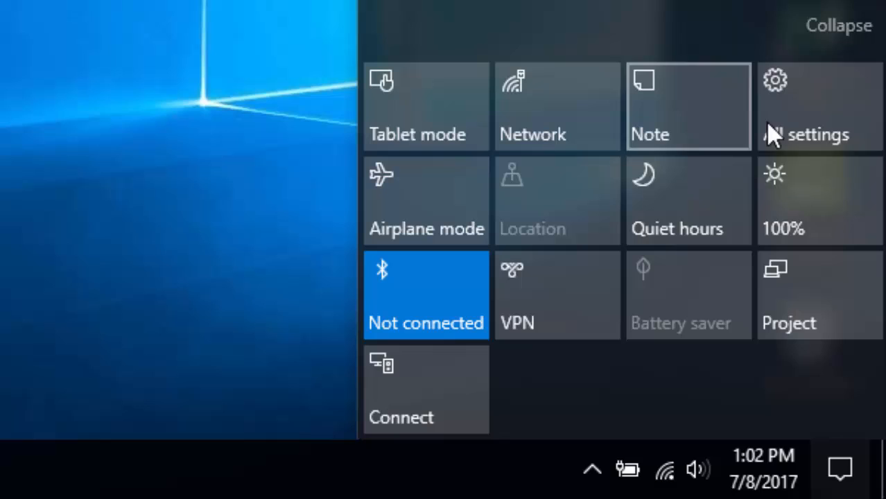
mouse_move(773, 211)
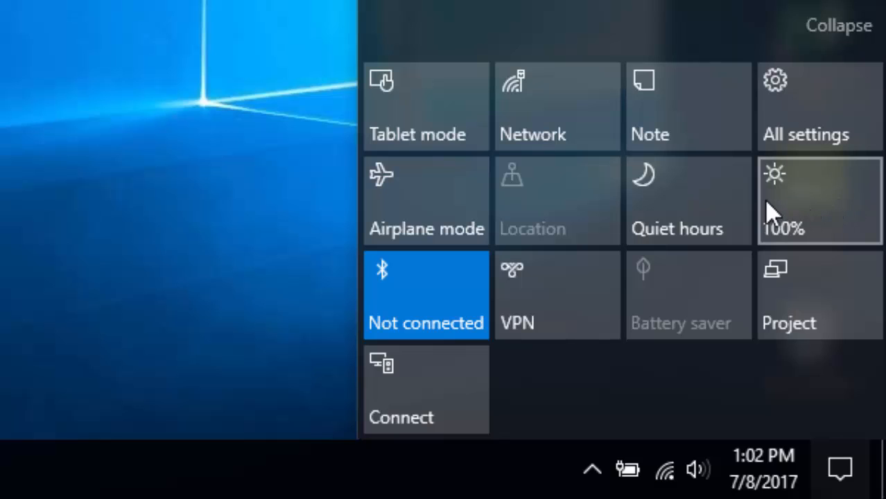
mouse_move(437, 385)
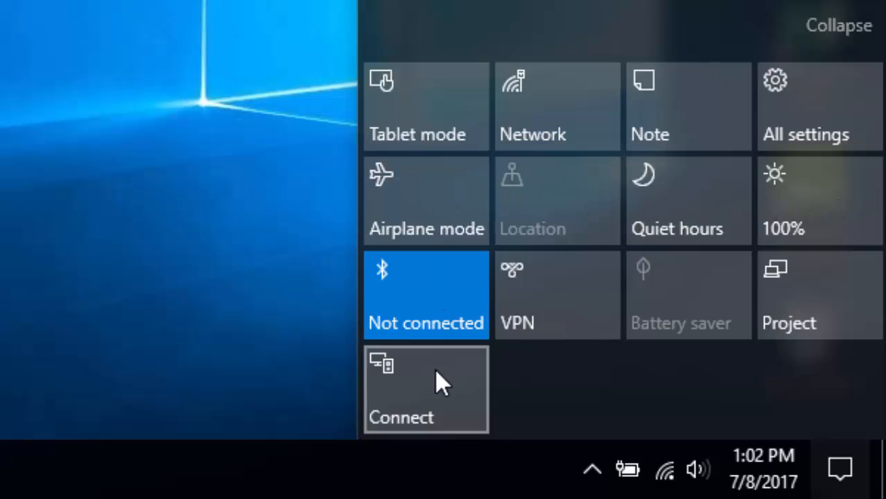
mouse_move(548, 347)
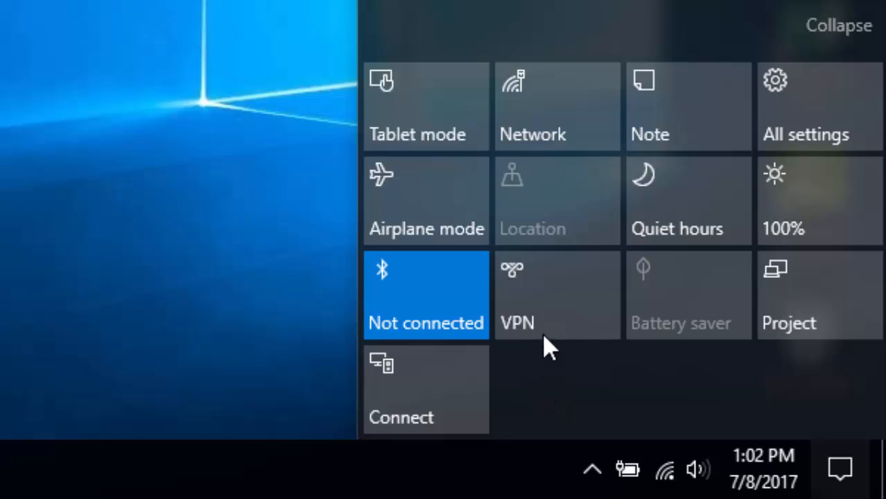
mouse_move(610, 384)
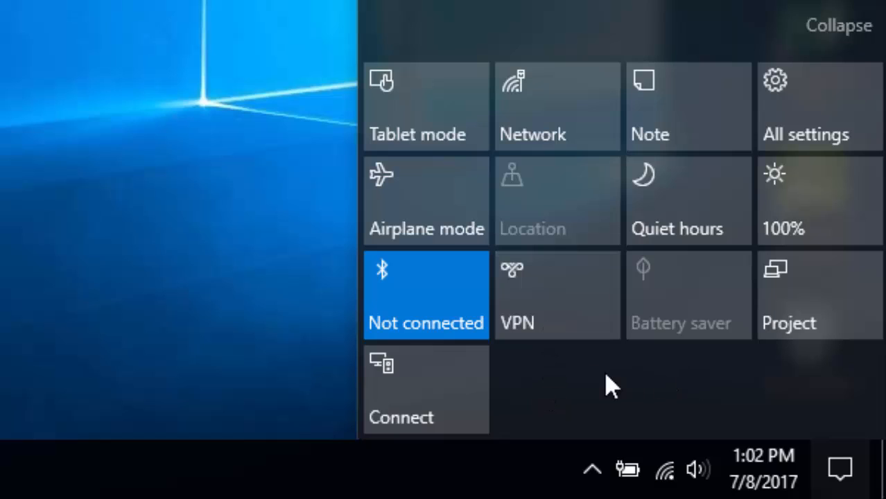
mouse_move(561, 368)
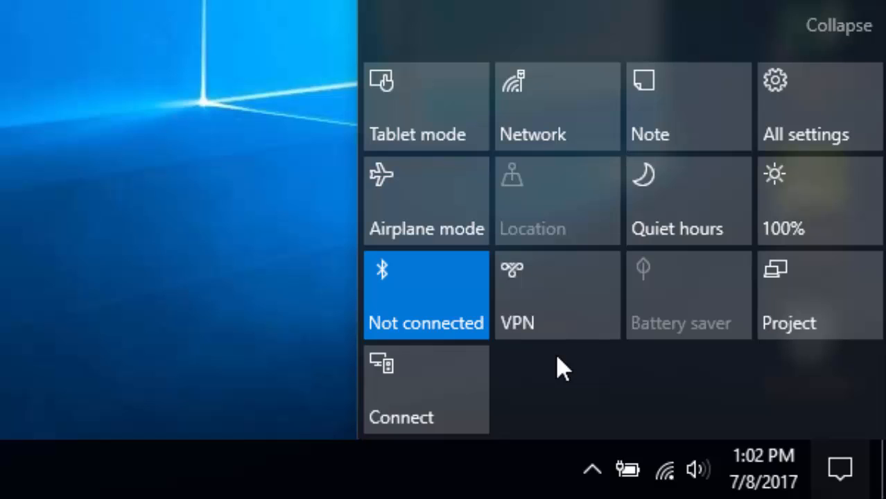
mouse_move(565, 360)
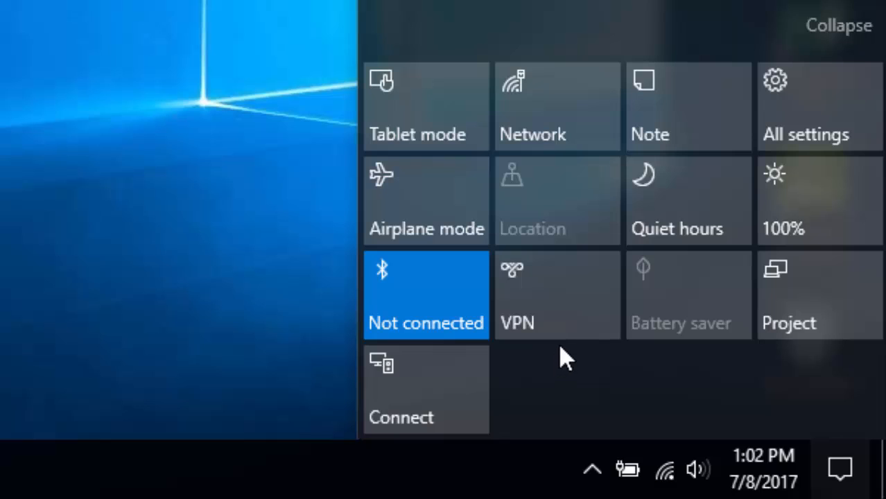
mouse_move(509, 173)
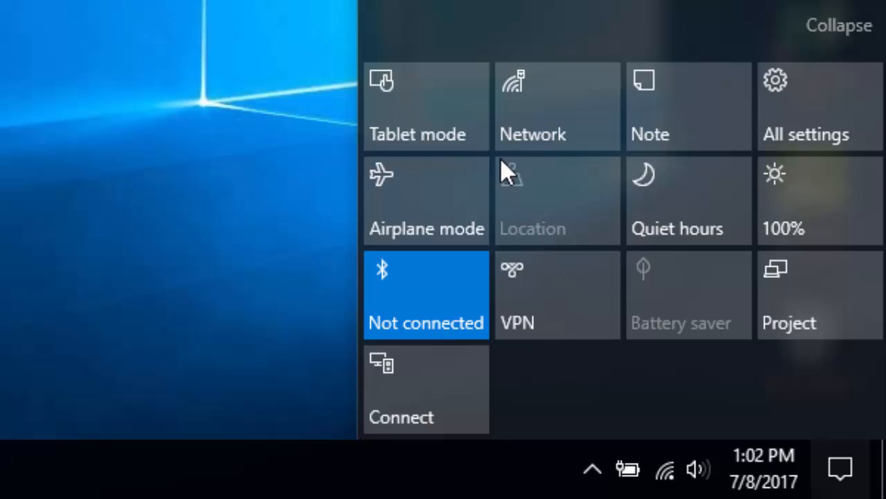
mouse_move(468, 65)
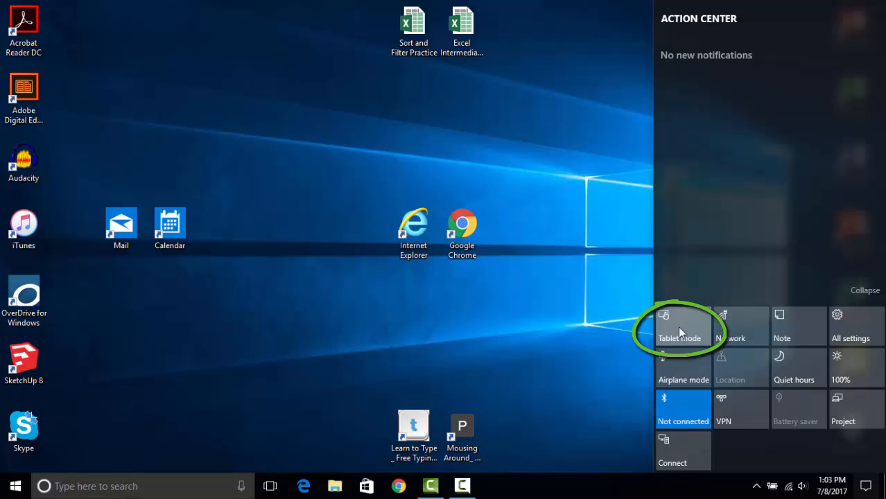
- Turn tablet mode on to see full-screen Start, then reopen Action Center and turn it off
left_click(682, 325)
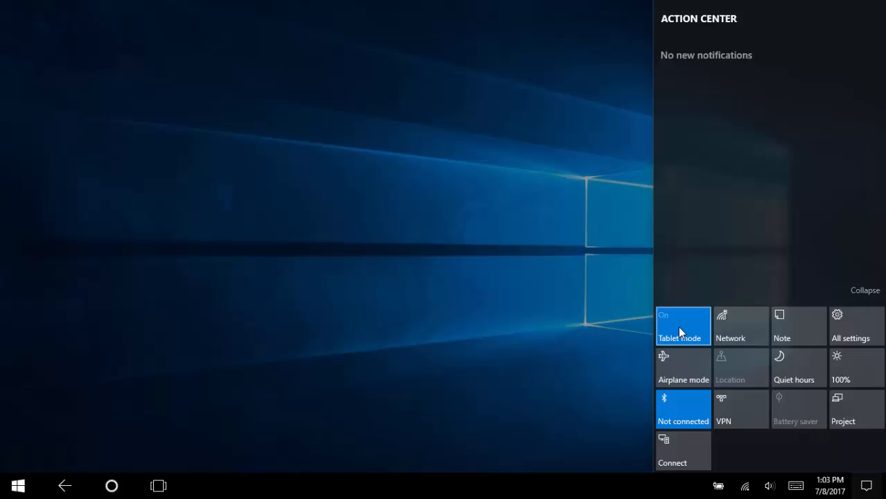
left_click(682, 326)
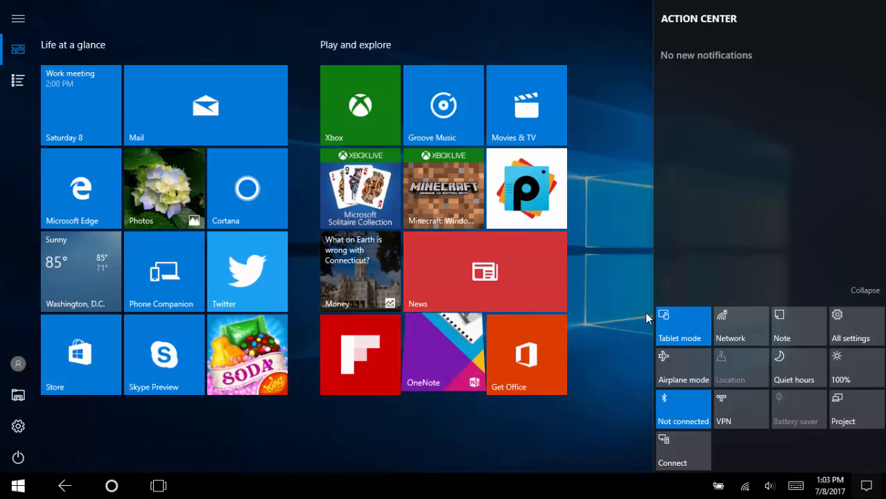
left_click(637, 307)
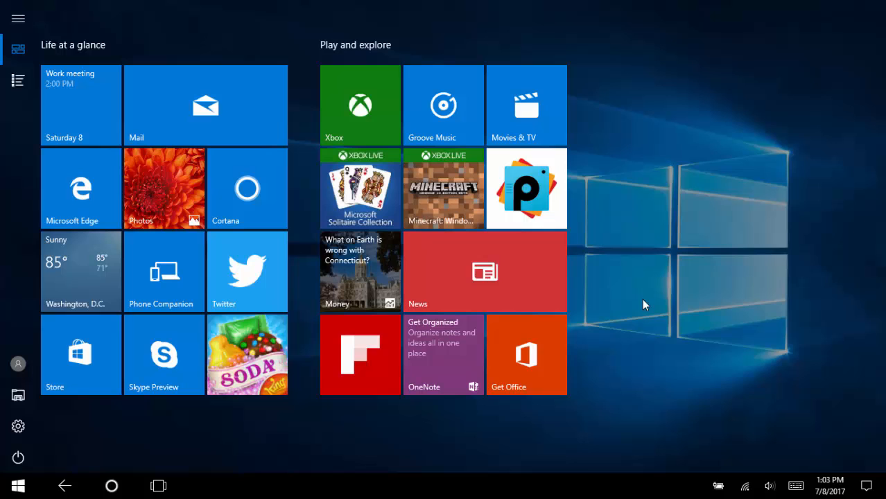
left_click(868, 485)
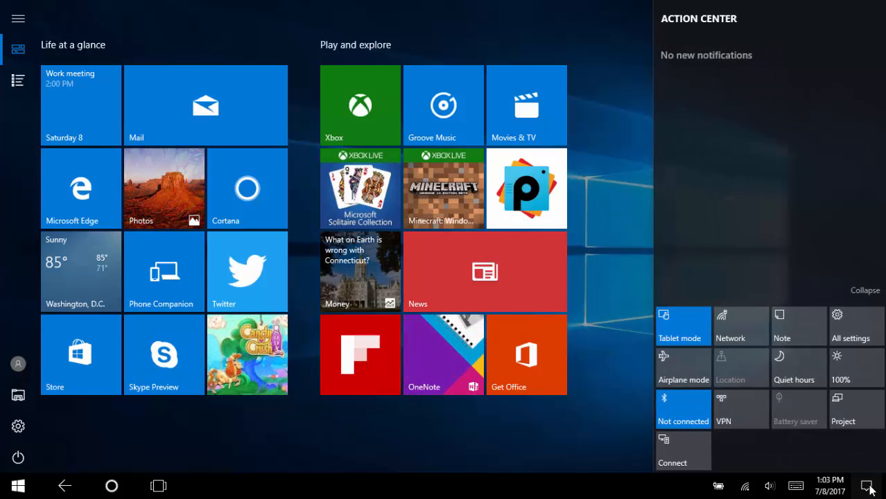
mouse_move(683, 326)
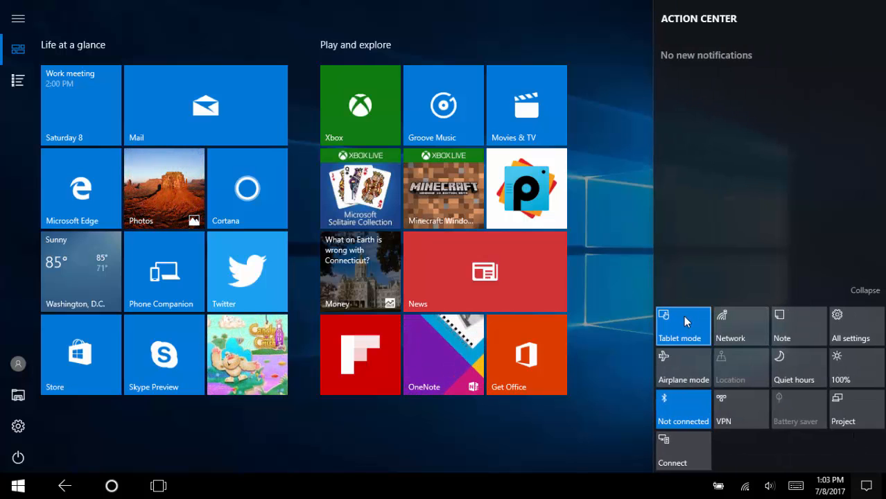
left_click(17, 485)
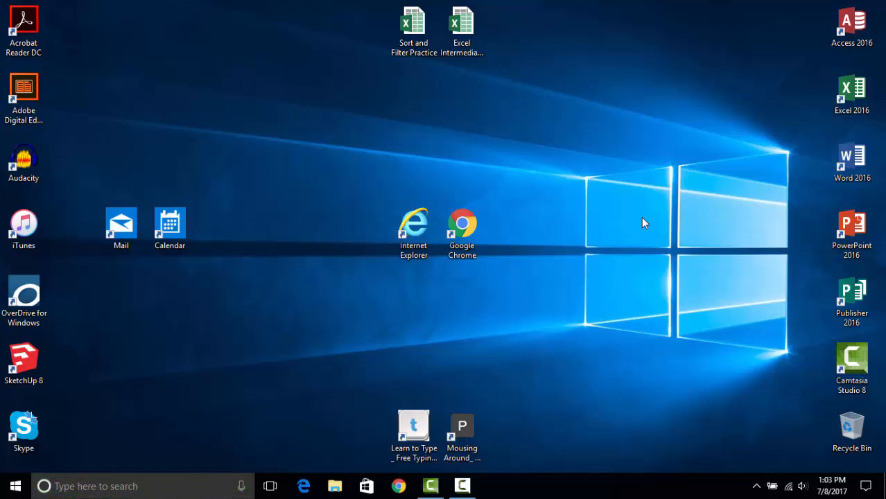
mouse_move(716, 310)
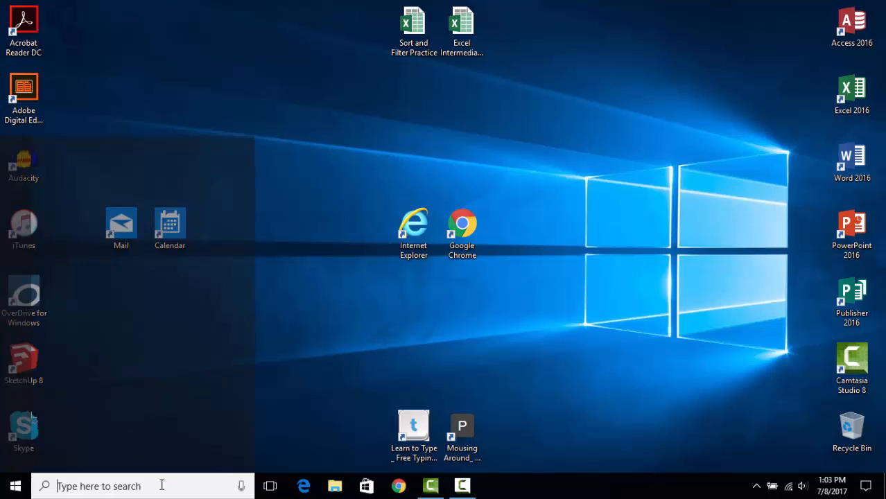
- Search the taskbar for 'notifications' to find Notifications & actions settings
type("notification")
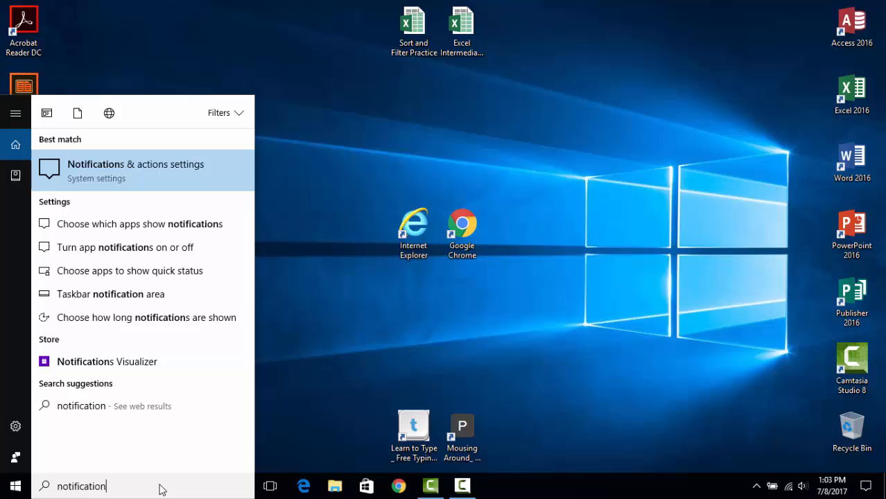
type("s")
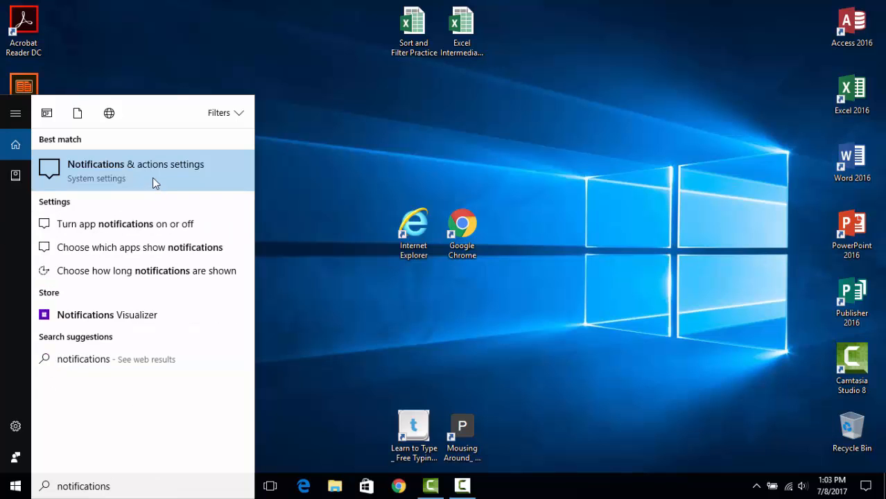
- On Notifications & actions, drag Tablet mode later among quick actions, then back to first
left_click(135, 164)
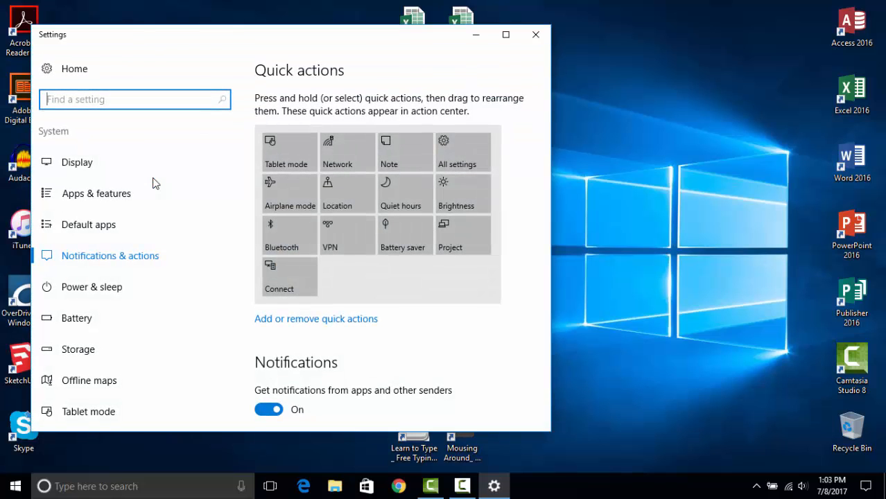
mouse_move(451, 83)
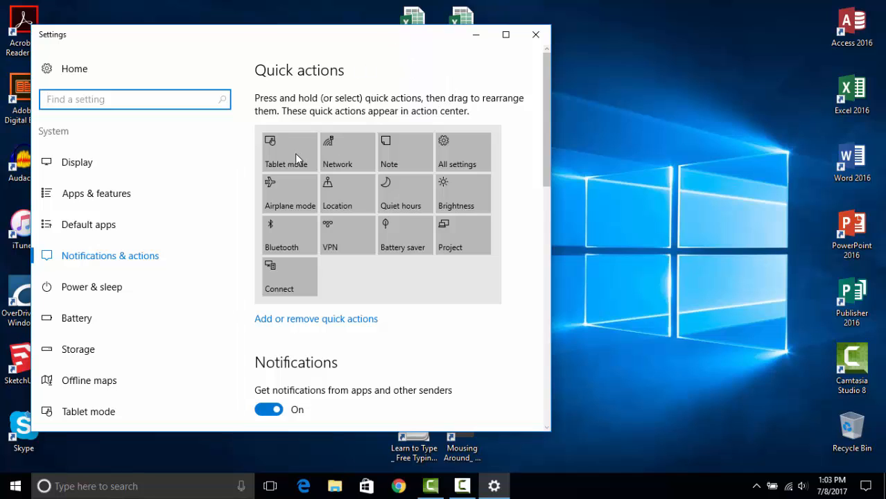
left_click_drag(289, 151, 365, 262)
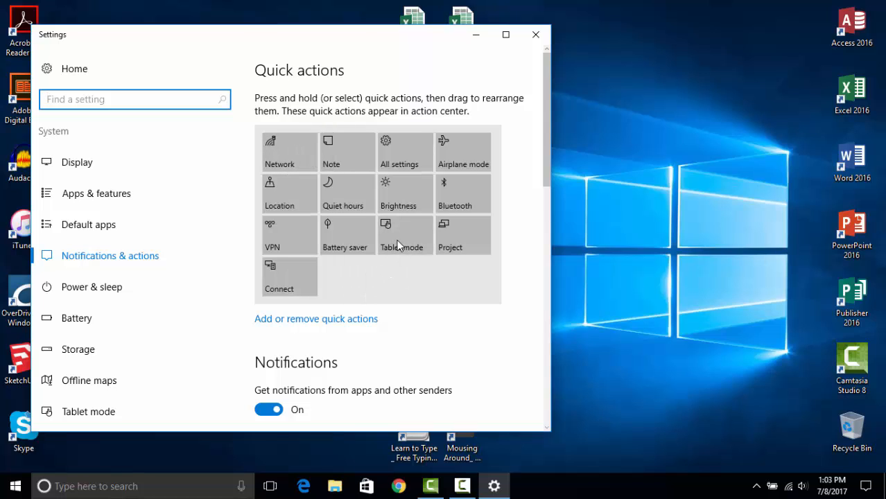
left_click_drag(400, 235, 279, 151)
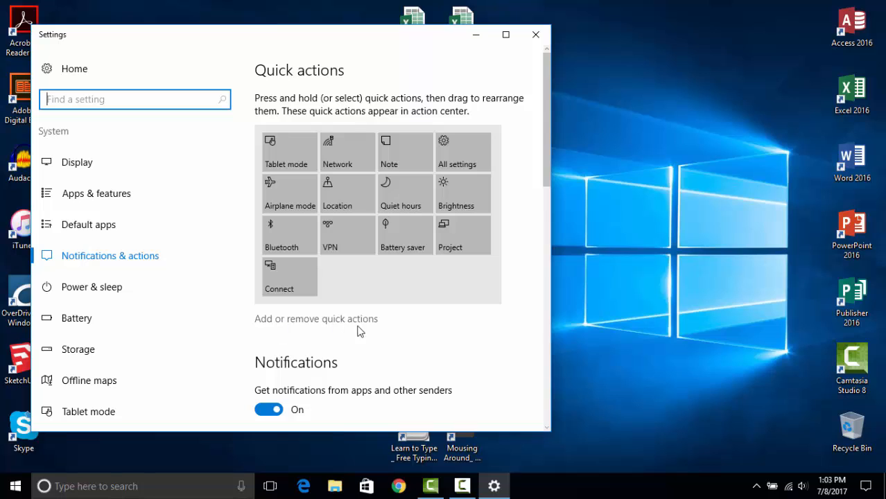
- Switch the Mail toggle under Get notifications from these senders to On, then close Settings
scroll("down", 3)
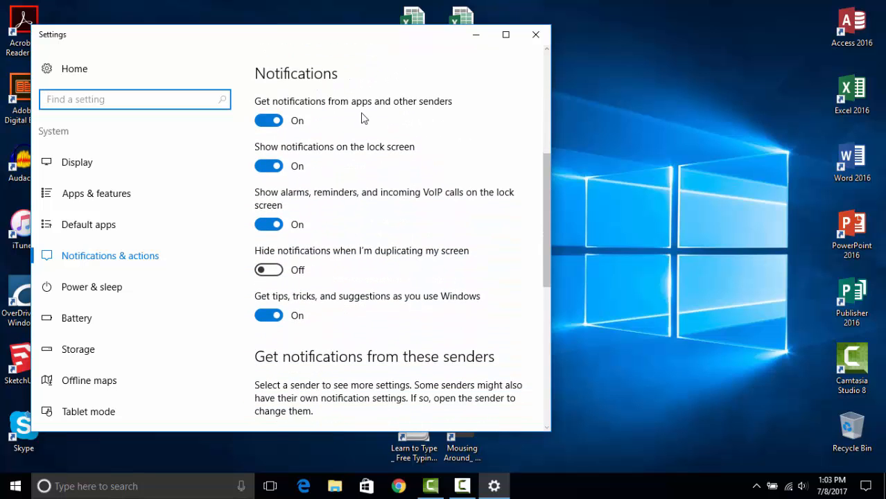
scroll("down", 3)
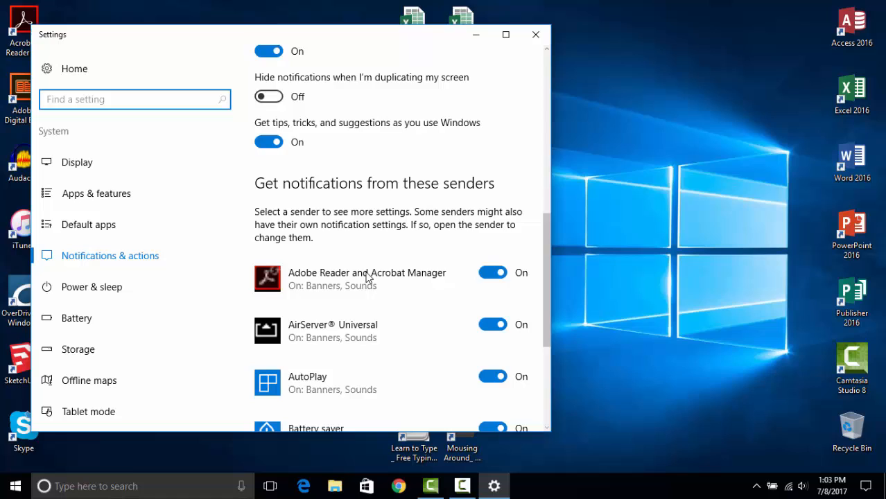
scroll("down", 3)
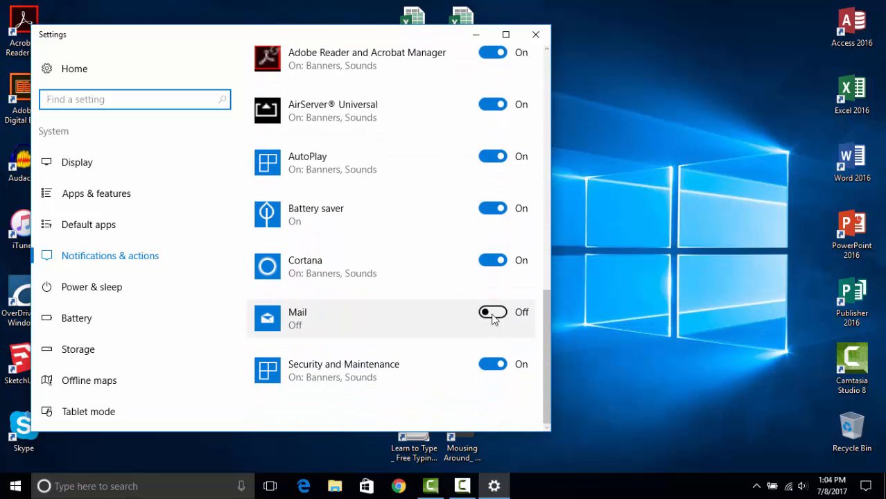
left_click(492, 312)
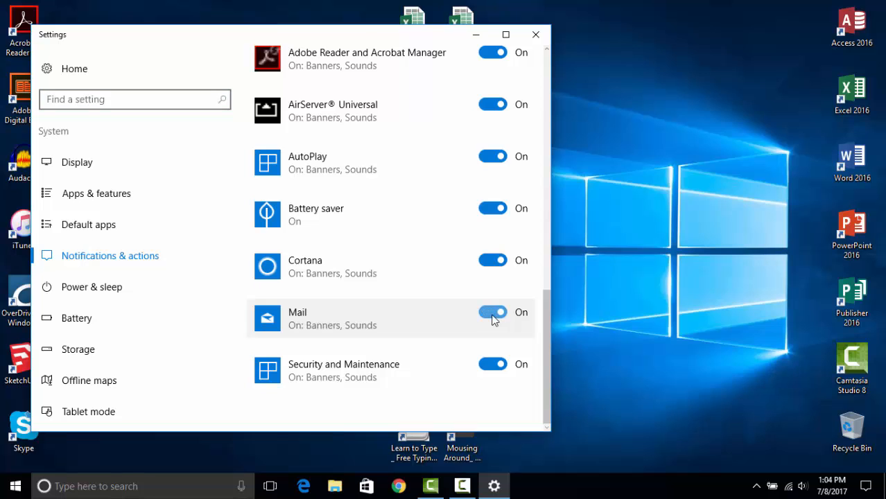
scroll("up", 3)
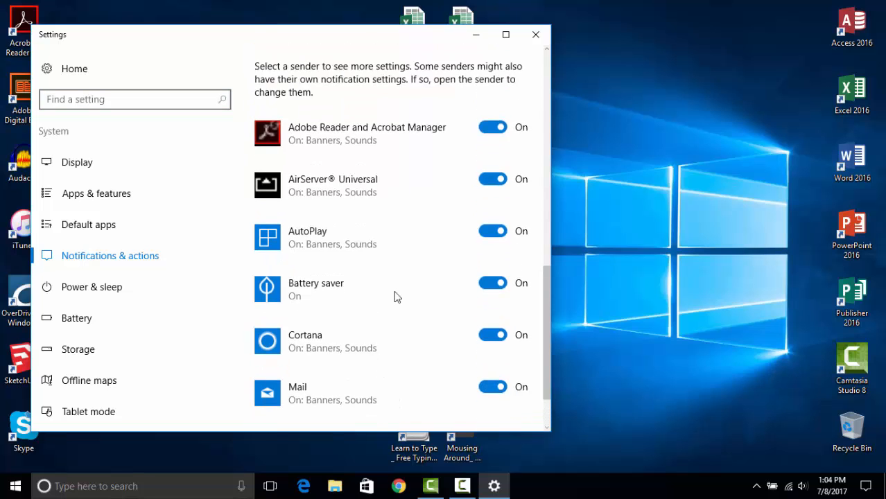
scroll("up", 3)
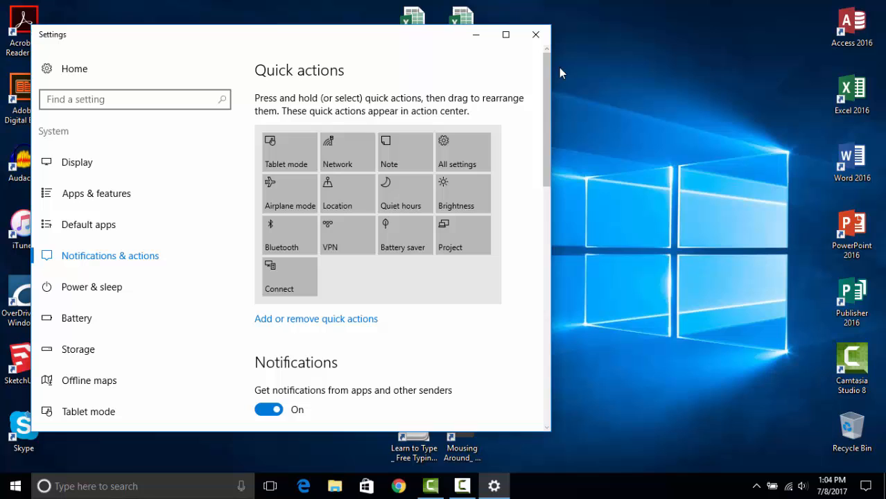
left_click(534, 34)
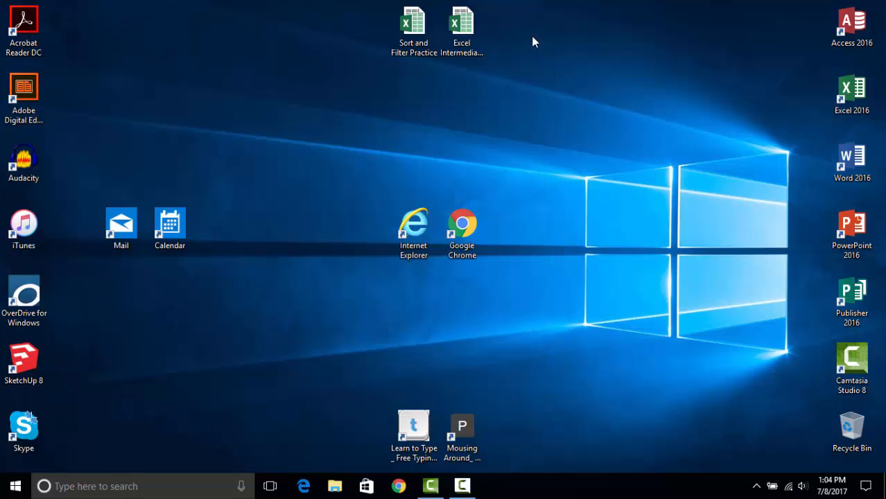